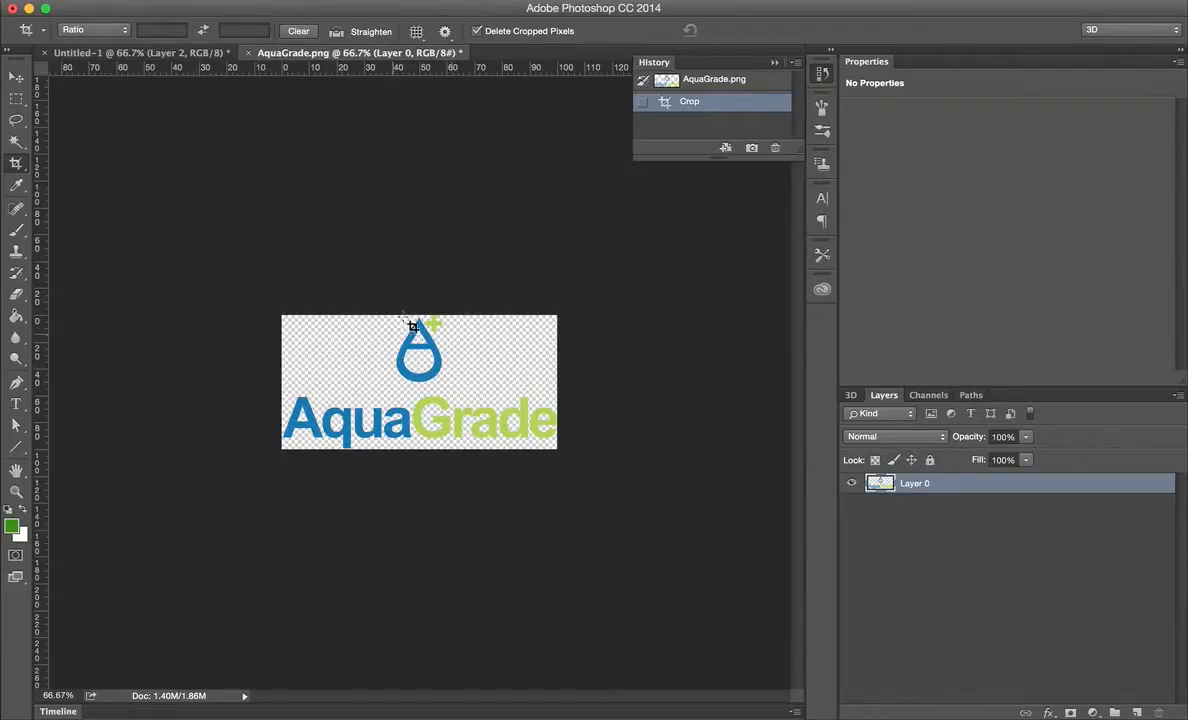
mouse_move(236, 428)
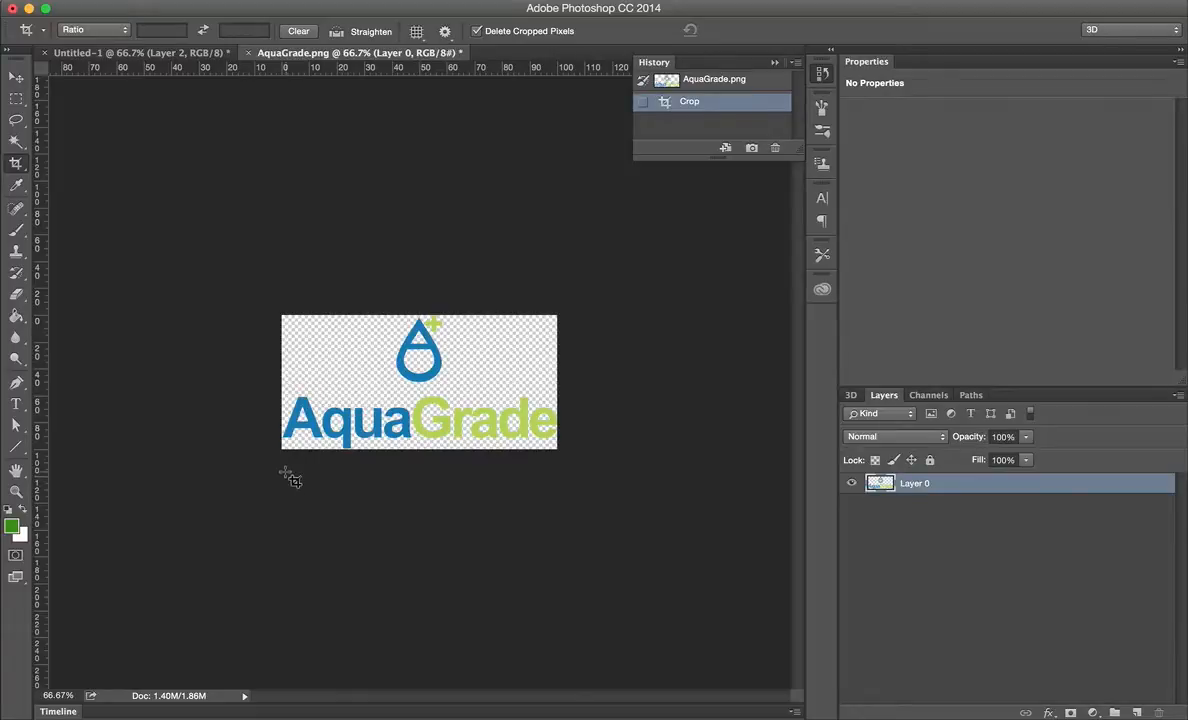
mouse_move(416, 460)
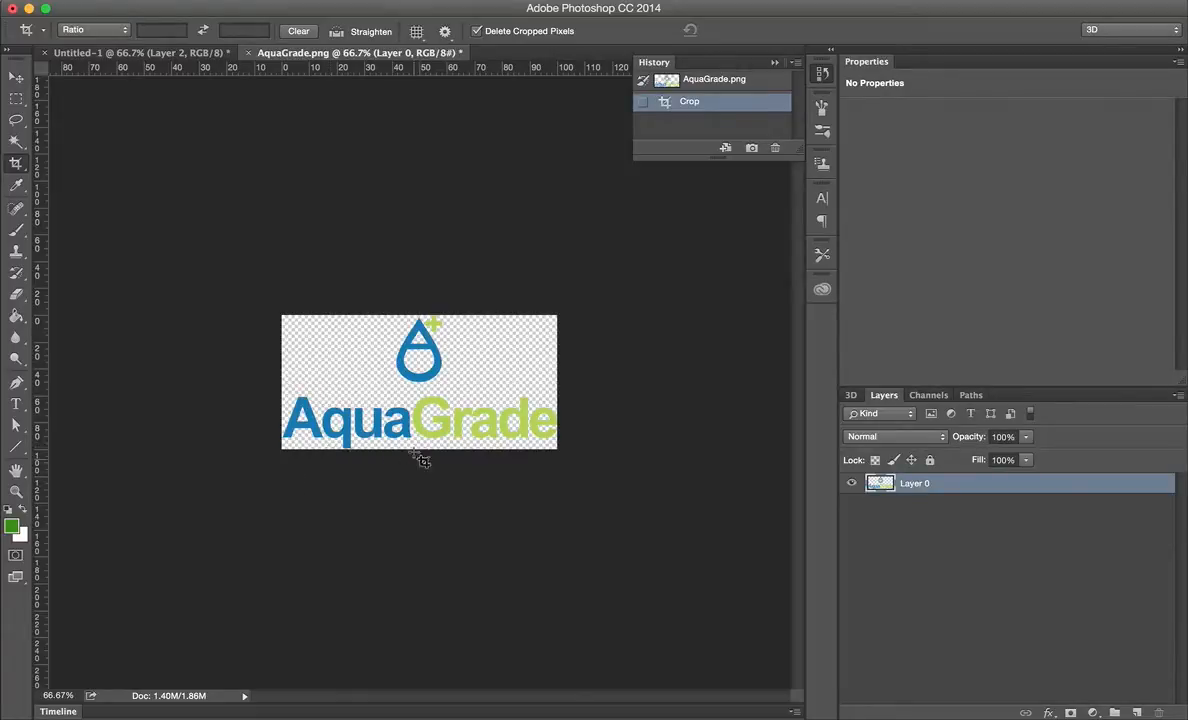
mouse_move(14, 174)
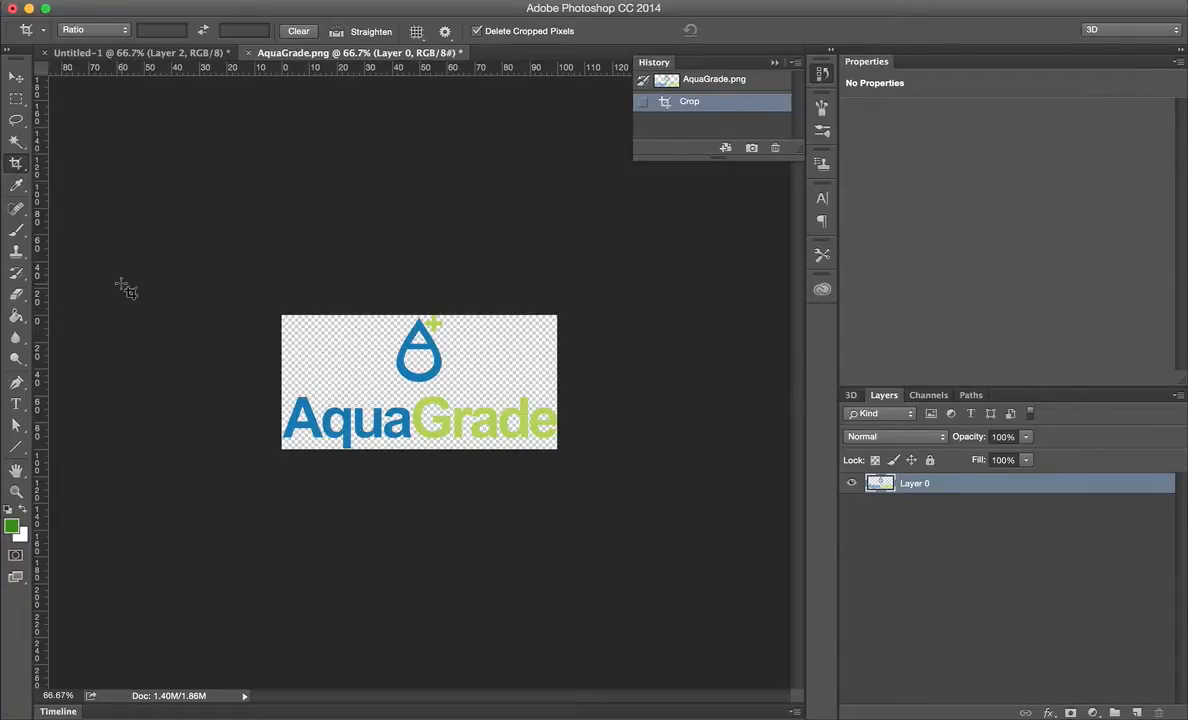
mouse_move(238, 404)
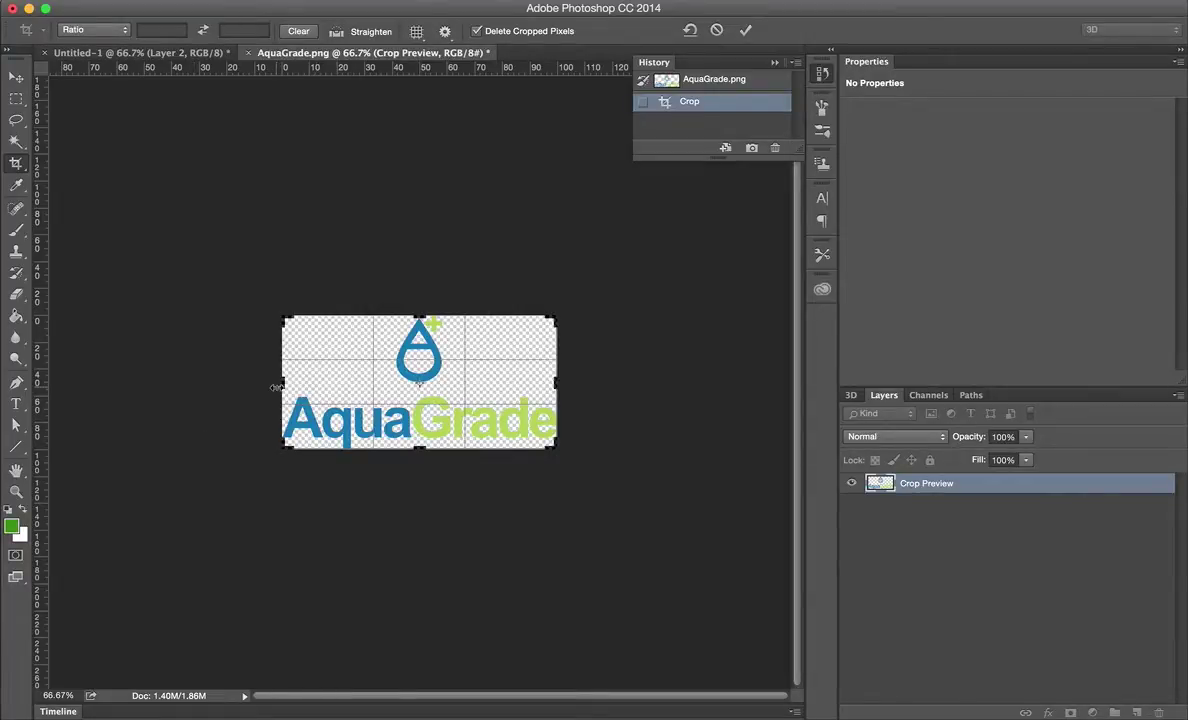
Crop the canvas in toward the logo to remove the empty transparent margins.
left_click_drag(284, 382, 240, 384)
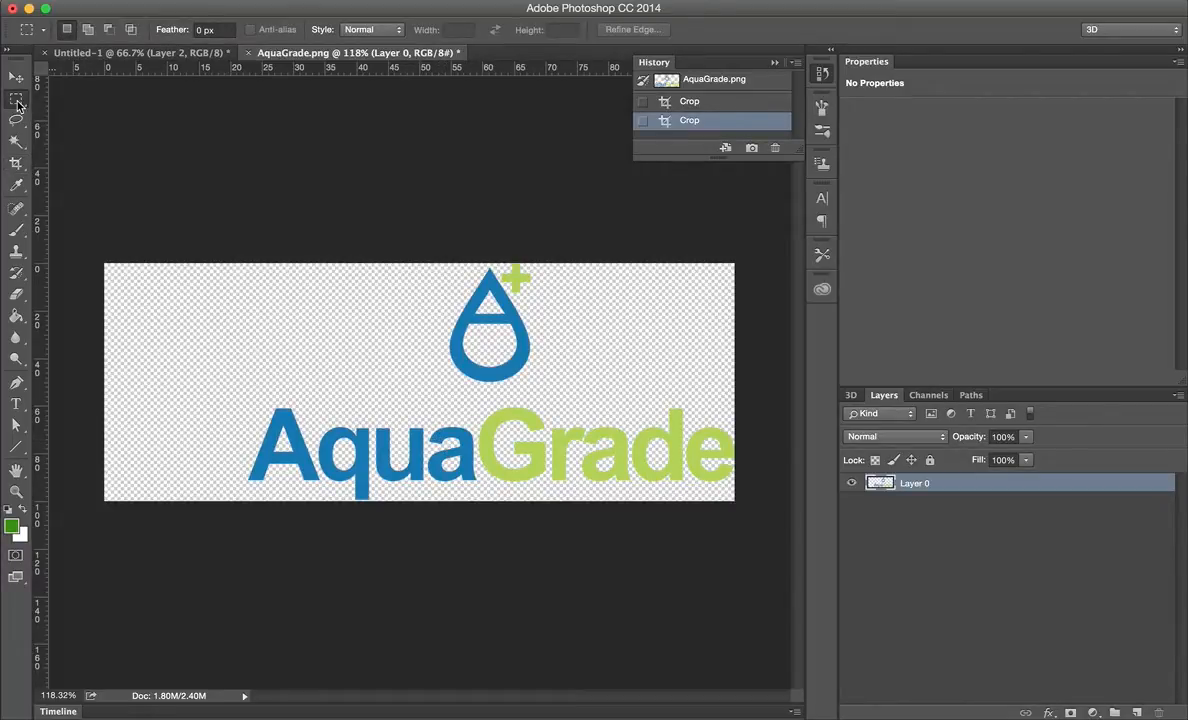
mouse_move(16, 104)
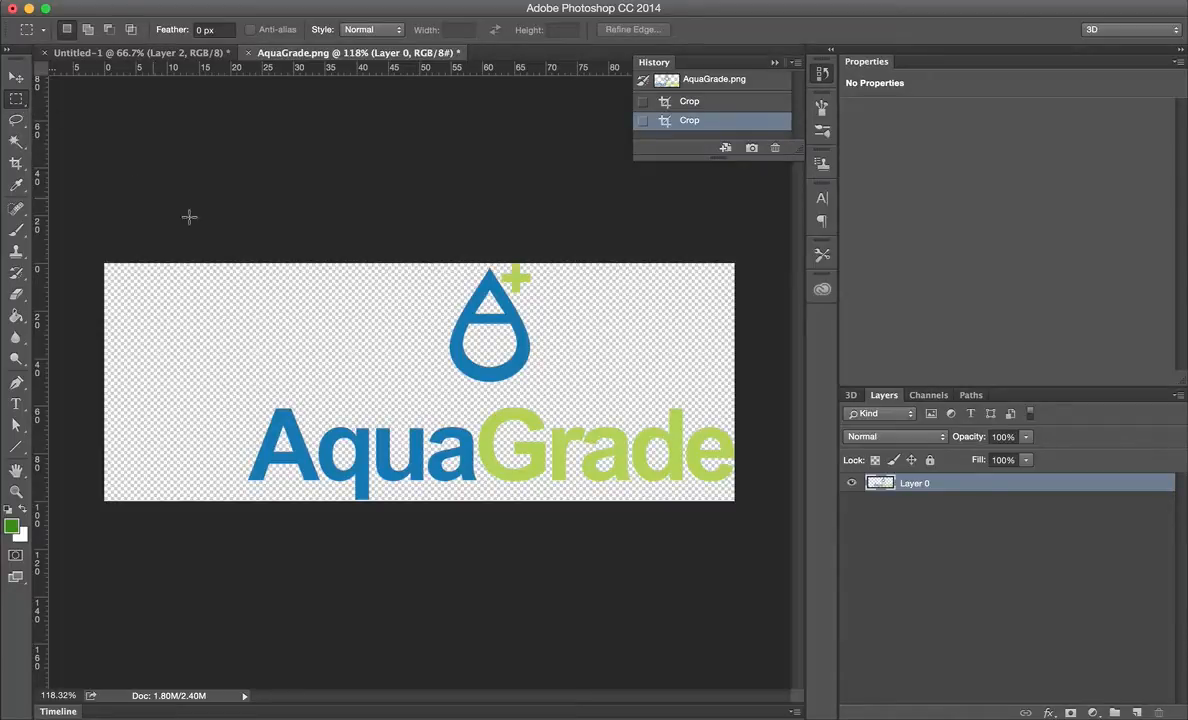
Draw a rectangular marquee enclosing the drop icon and its plus sign above the lettering.
left_click_drag(430, 330, 490, 396)
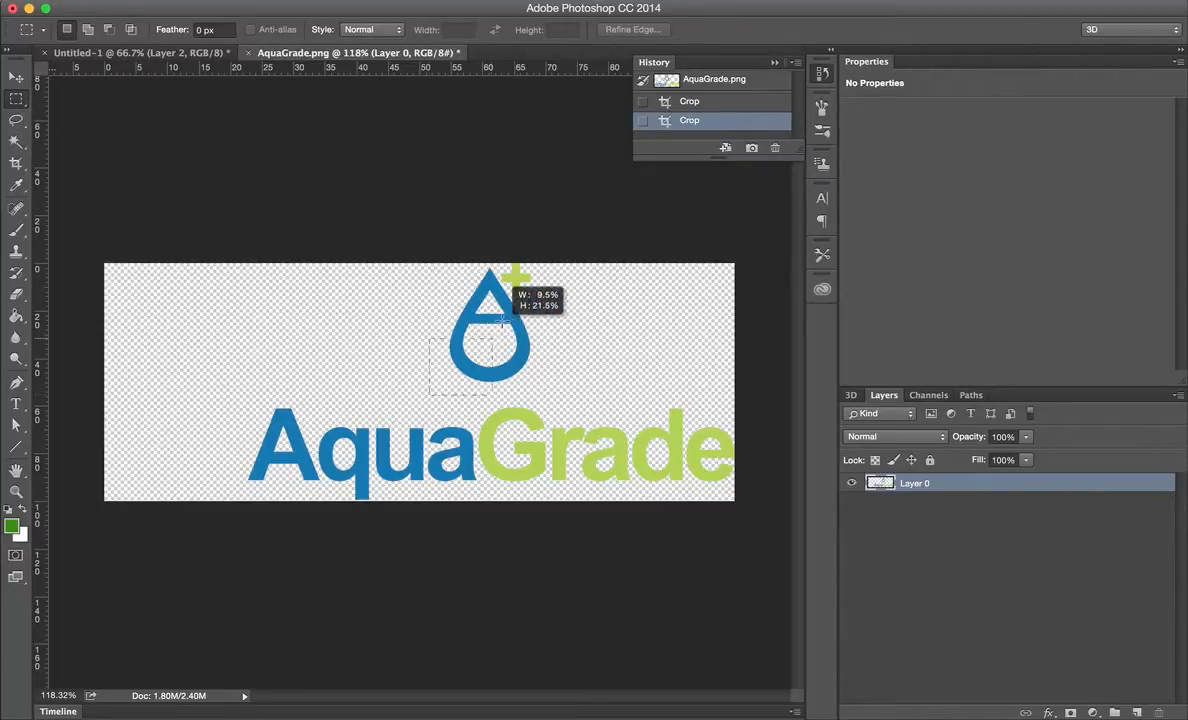
left_click_drag(428, 280, 562, 398)
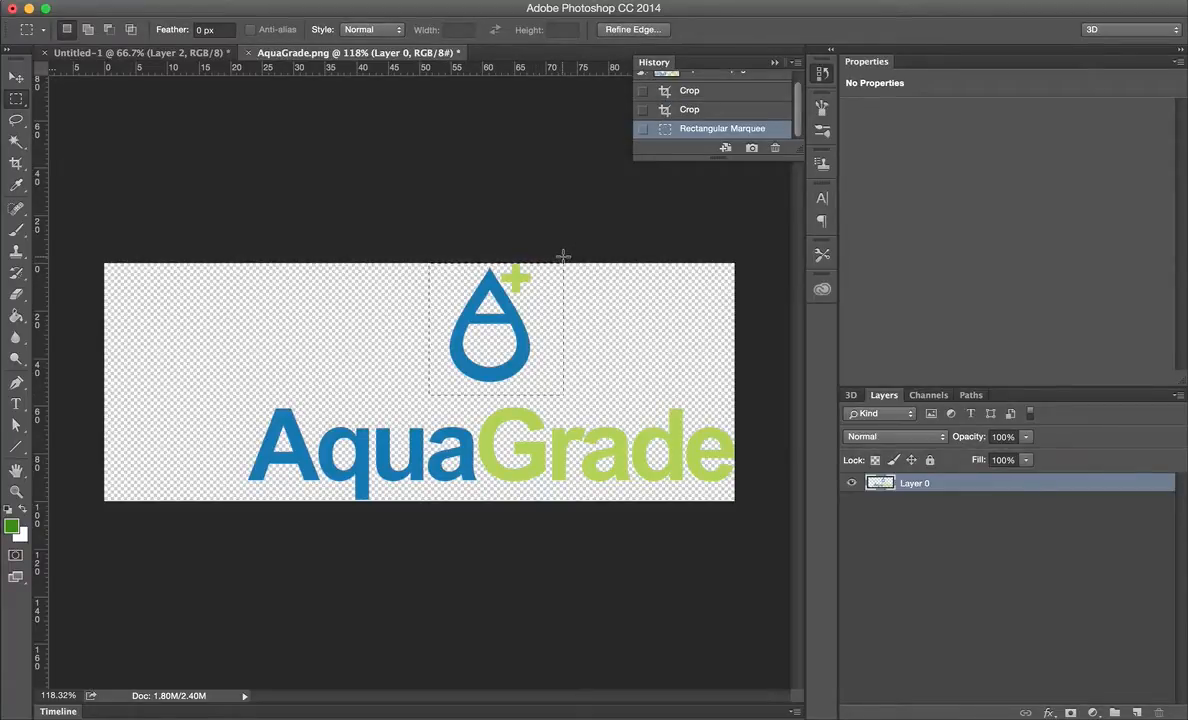
Move the selected drop icon down beside the left edge of the AquaGrade text.
left_click(14, 76)
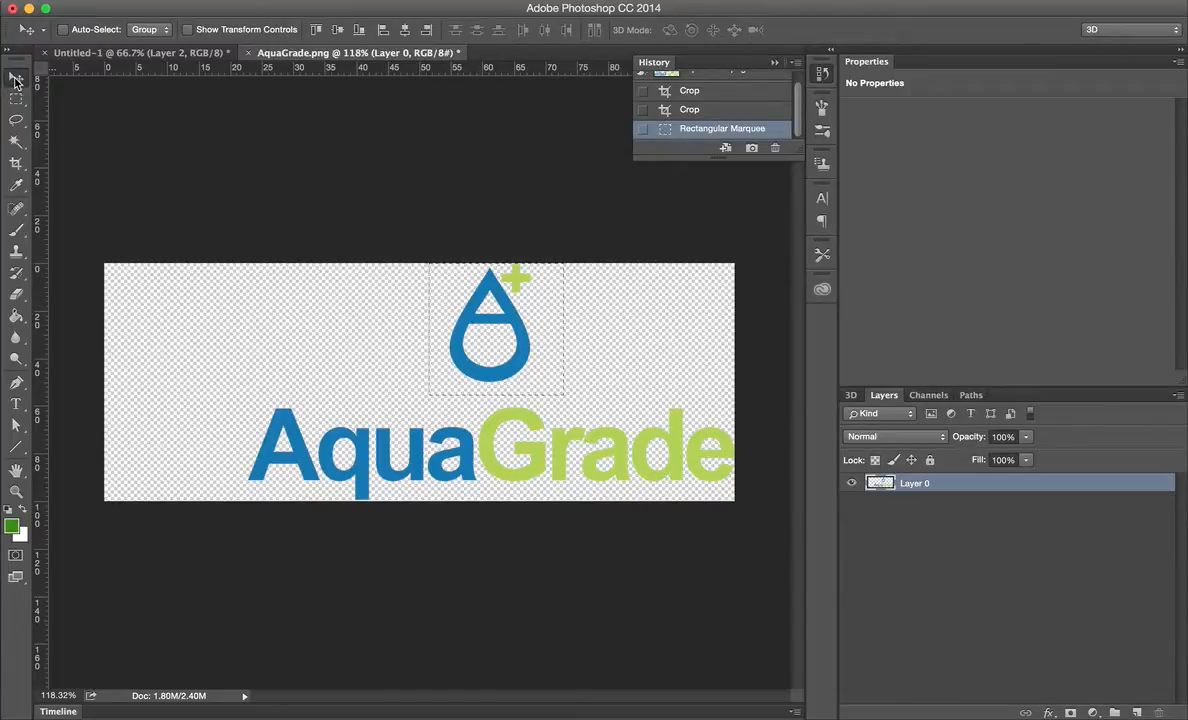
mouse_move(480, 350)
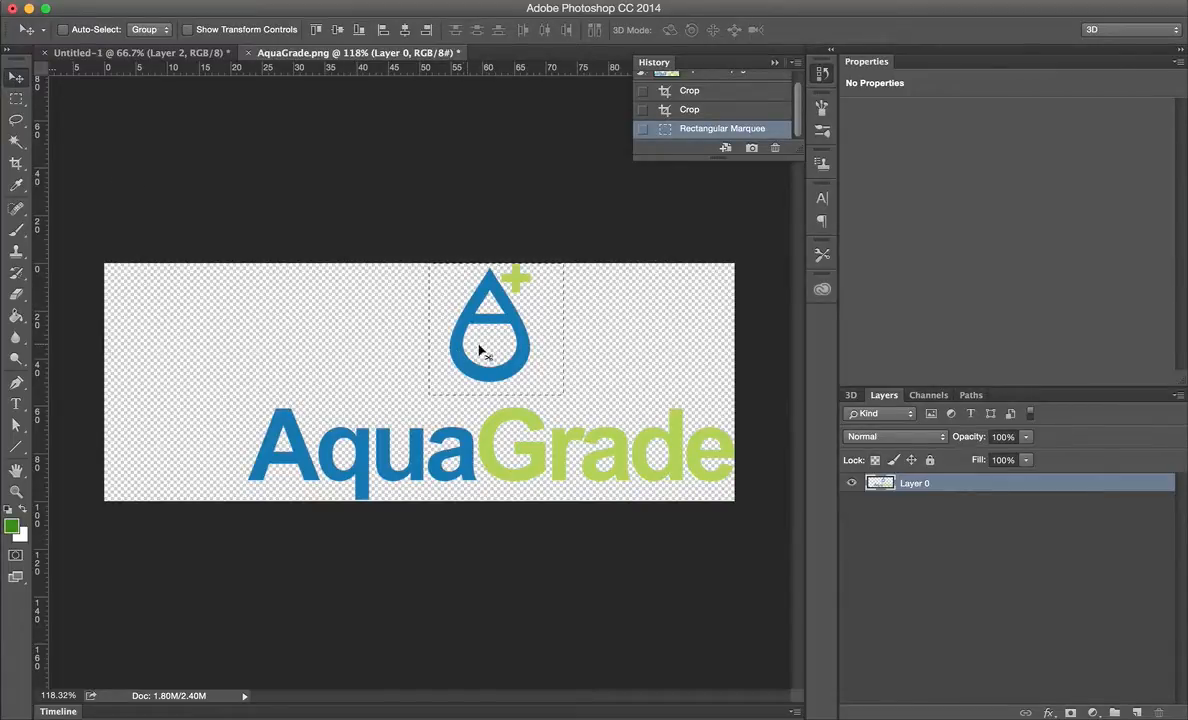
left_click_drag(490, 330, 234, 376)
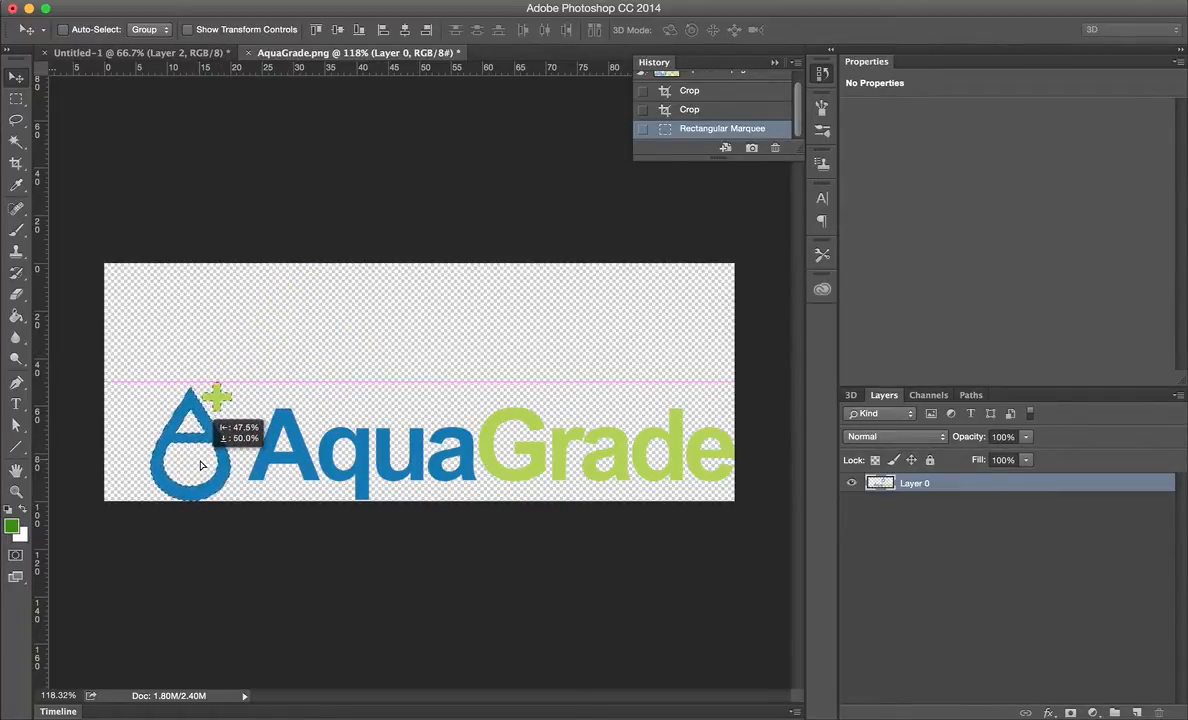
left_click_drag(200, 464, 196, 464)
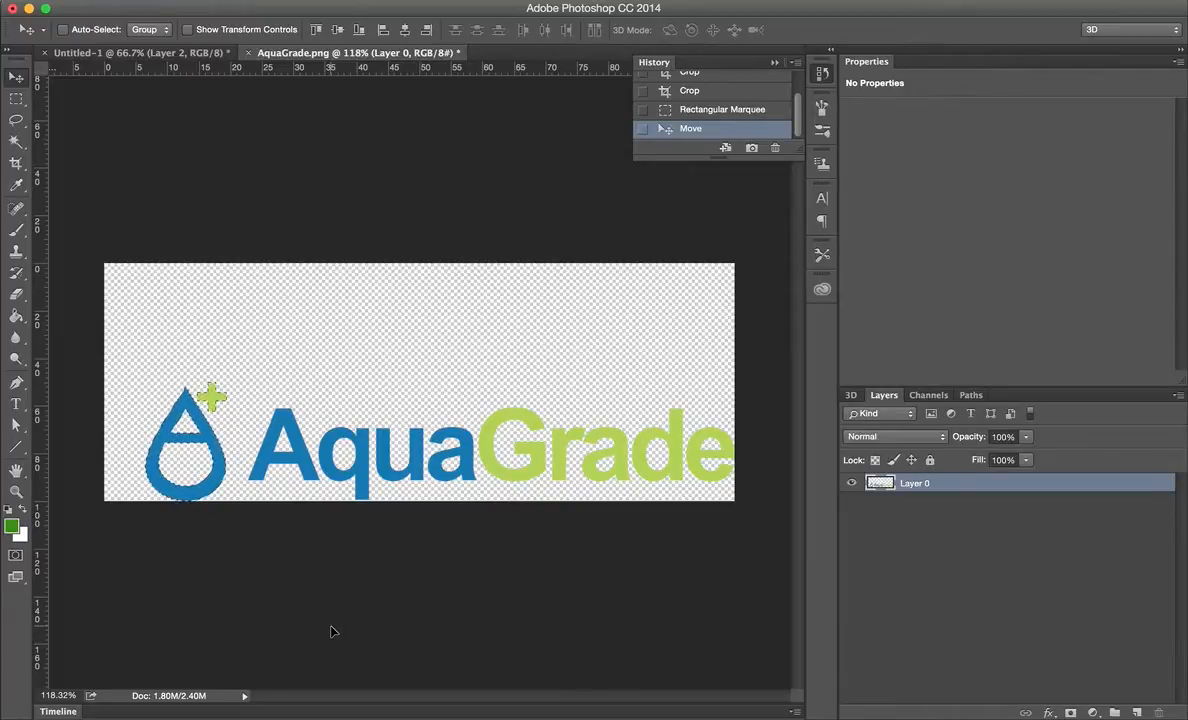
mouse_move(350, 628)
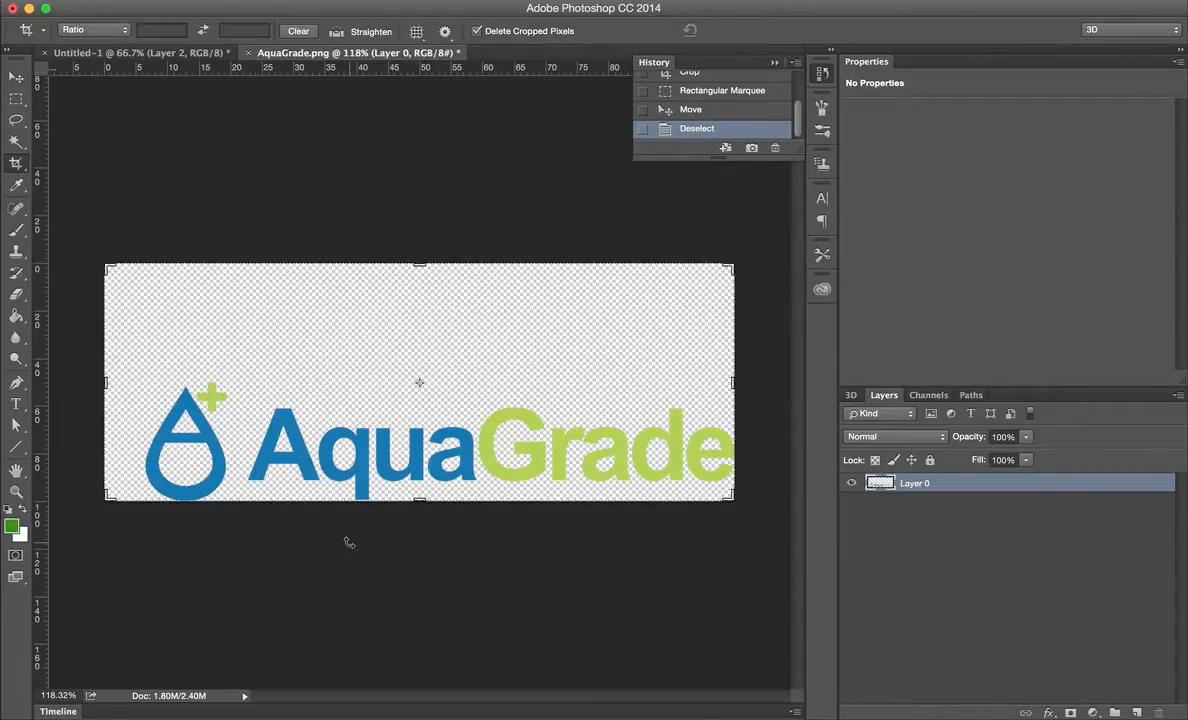
Pull the top, left and right crop edges in against the drop and the final 'e'.
left_click_drag(420, 268, 420, 304)
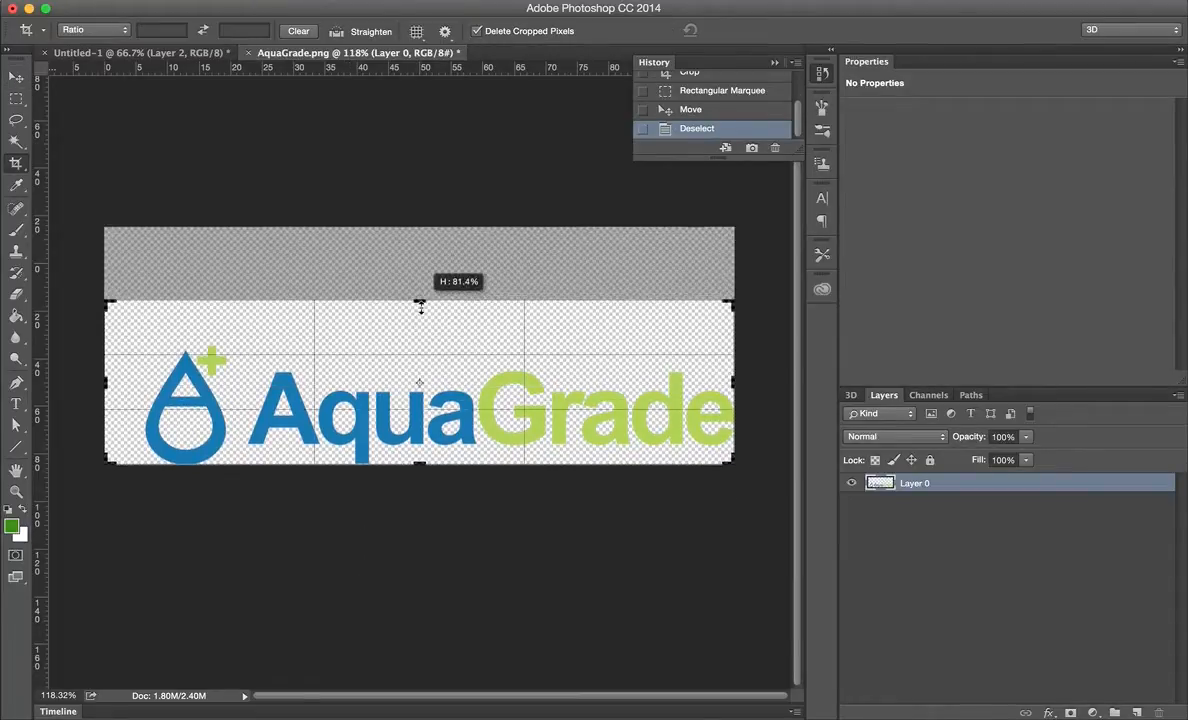
left_click_drag(420, 304, 420, 320)
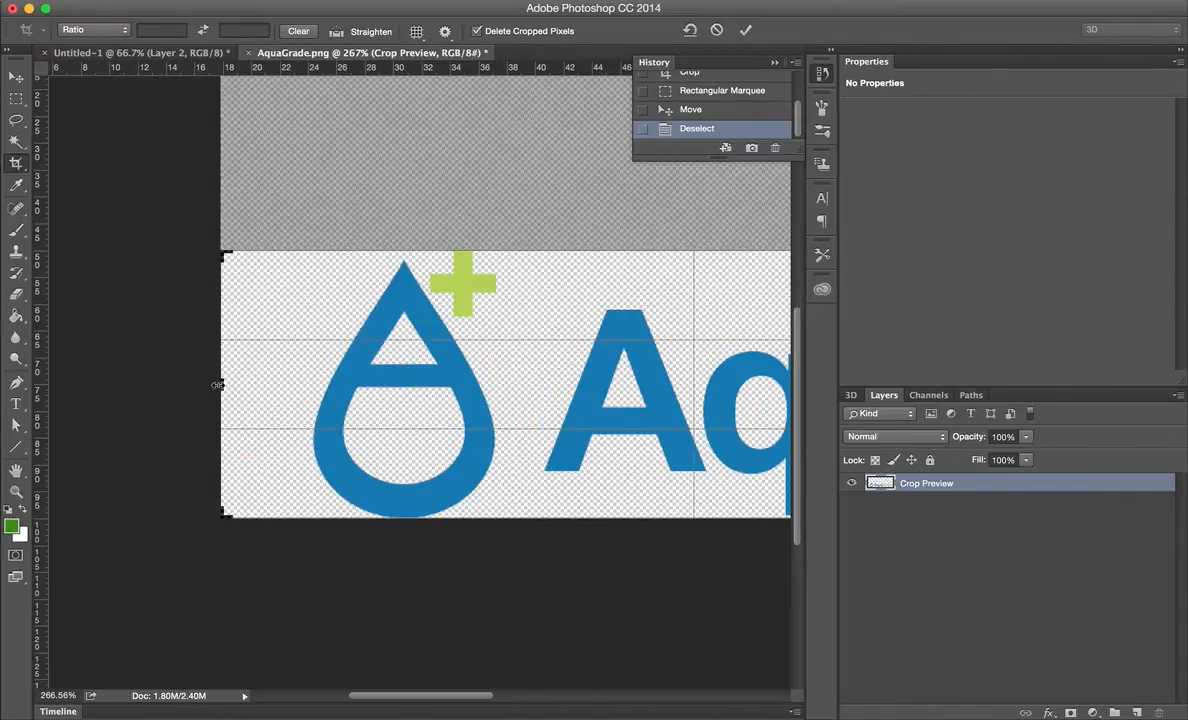
left_click_drag(218, 384, 258, 388)
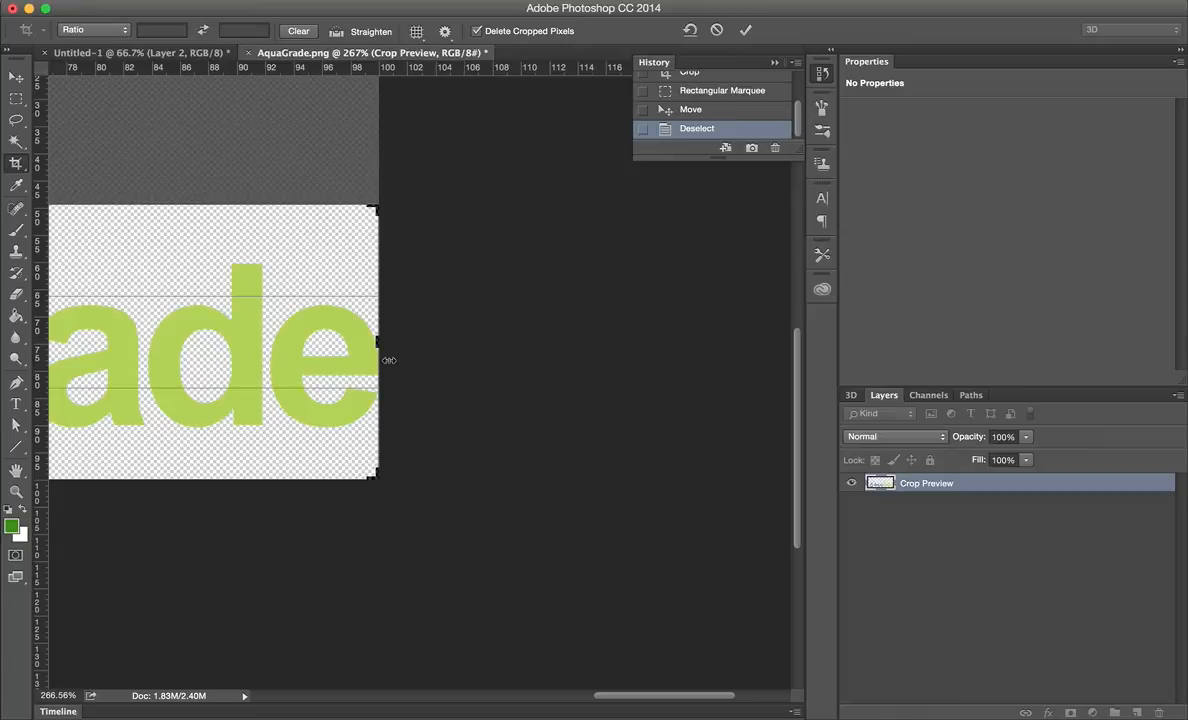
left_click_drag(376, 344, 382, 344)
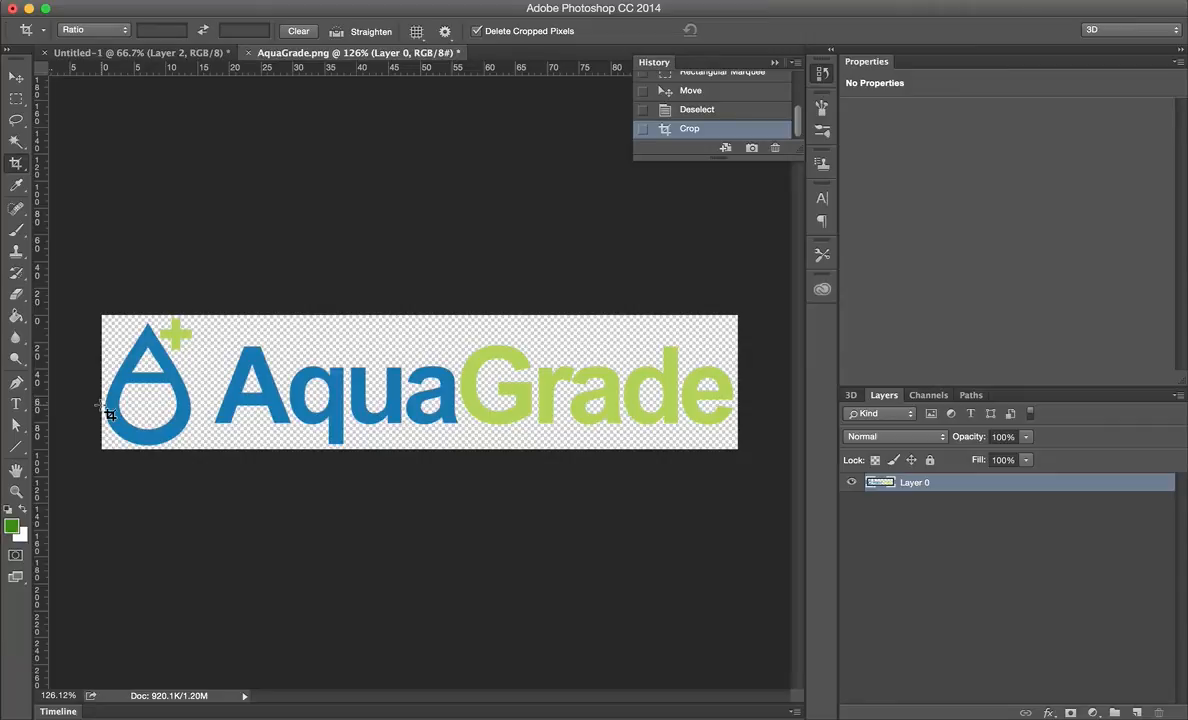
mouse_move(184, 264)
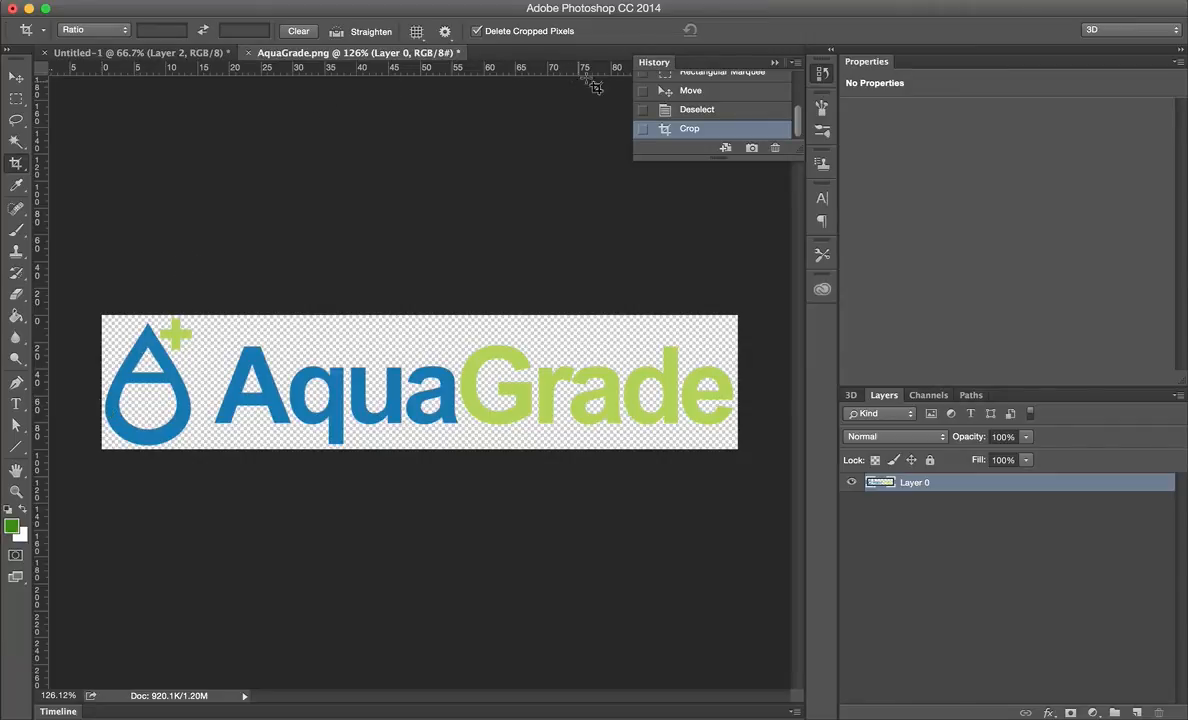
mouse_move(602, 80)
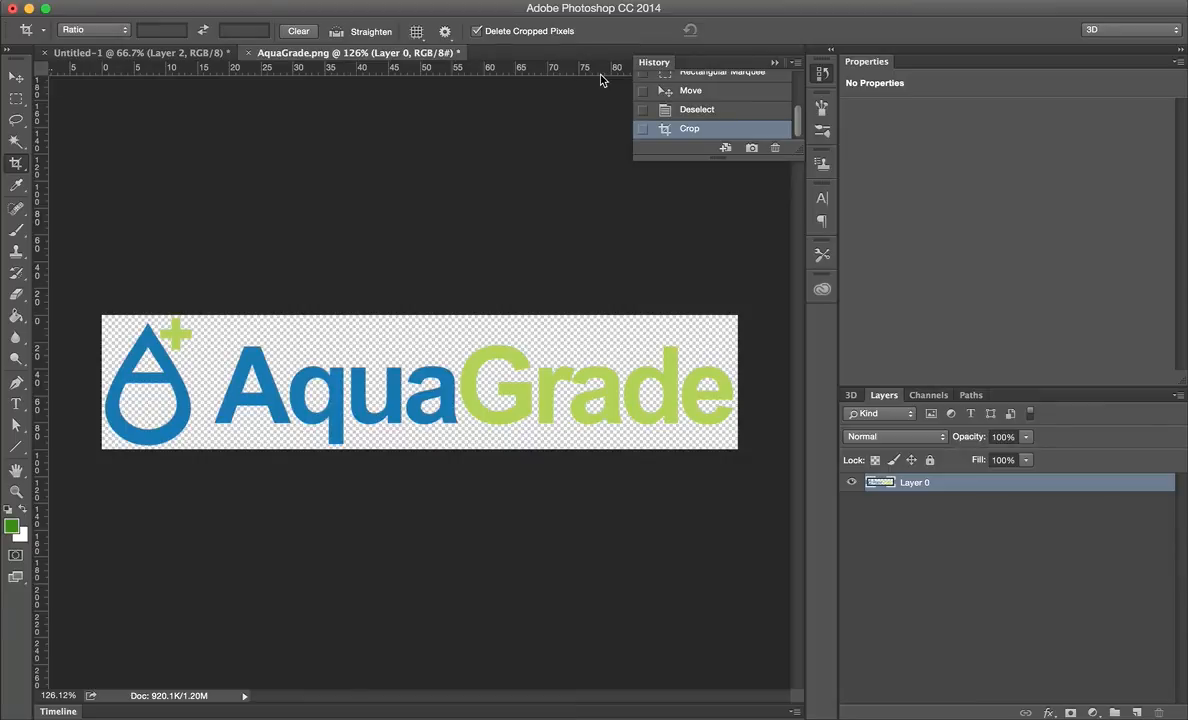